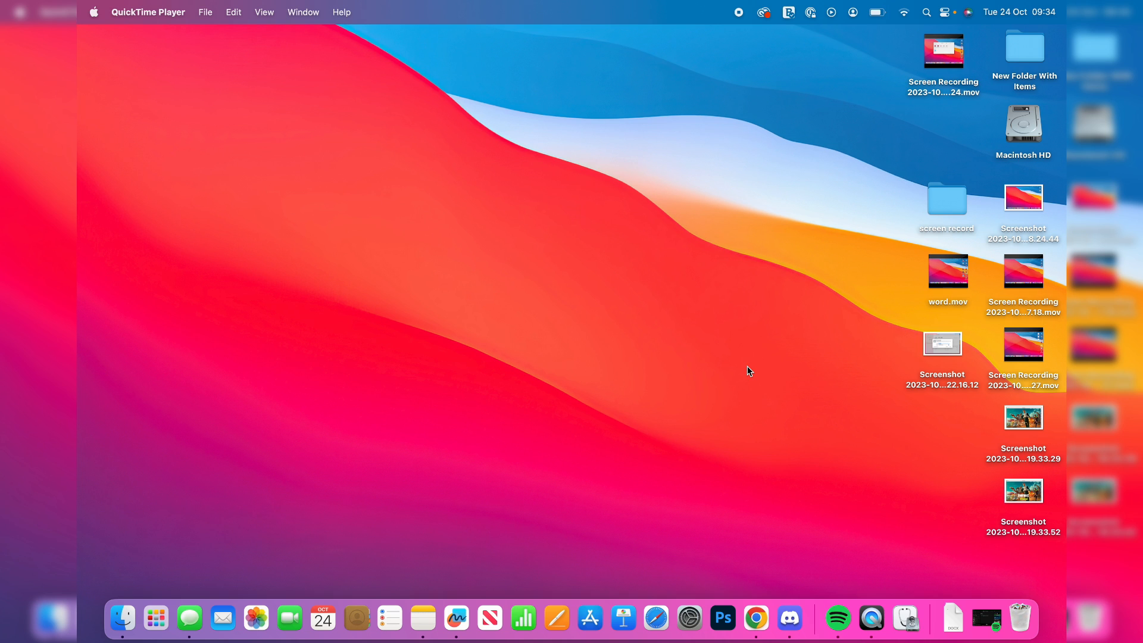
{"action": "mouse_move", "coordinate": [123, 616]}
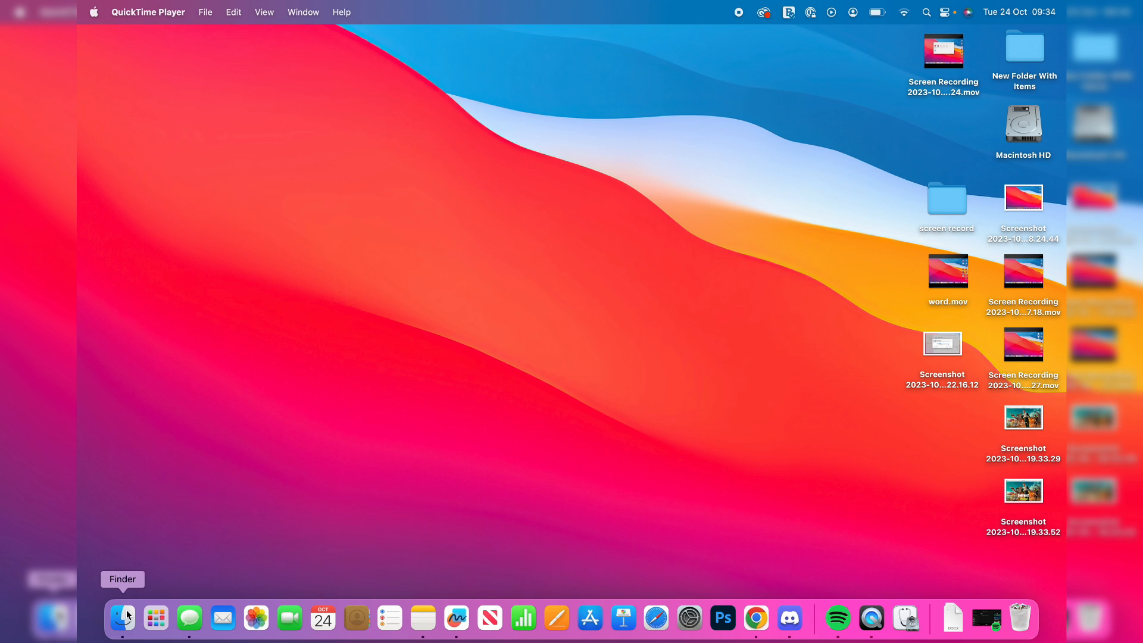
- Locate and select the PS Remote Play app further down the Applications folder
{"action": "left_click", "coordinate": [122, 617]}
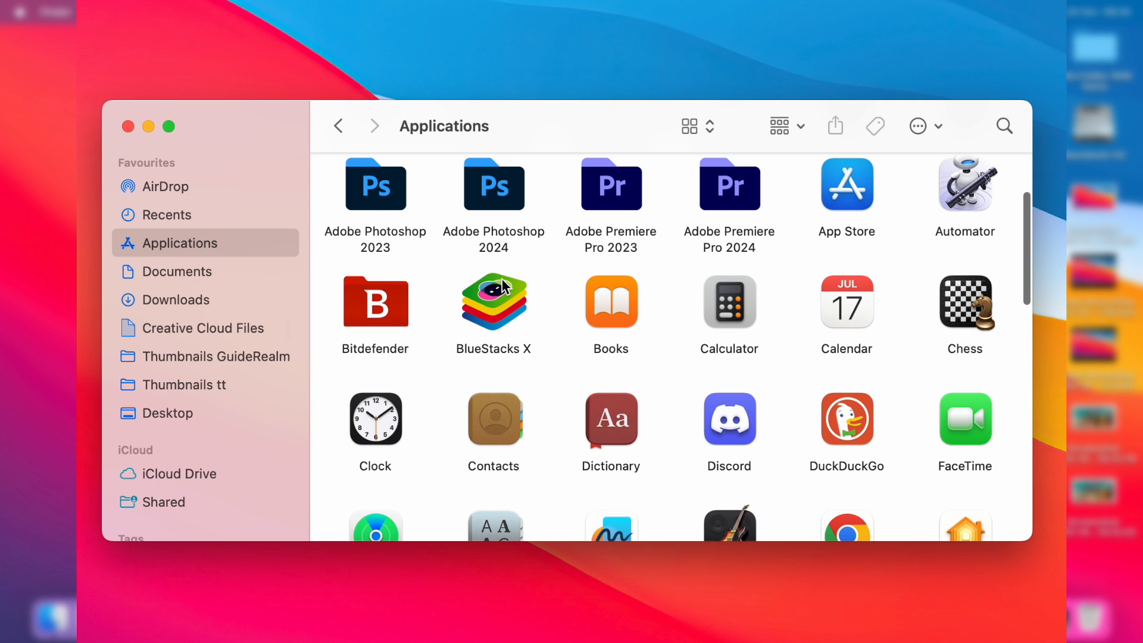
{"action": "mouse_move", "coordinate": [231, 263]}
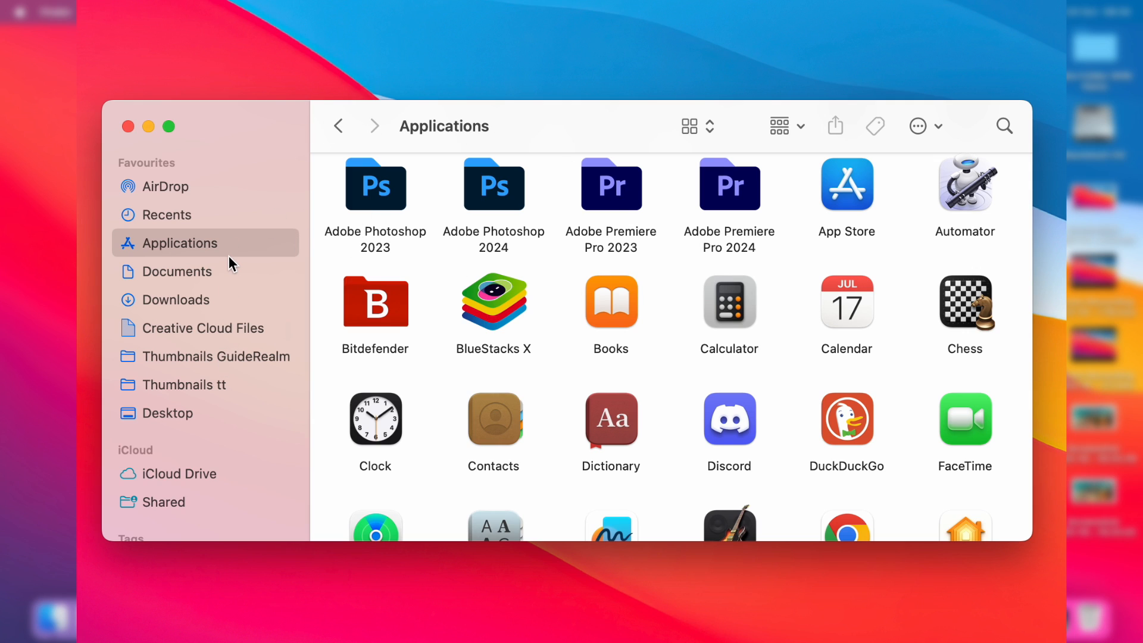
{"action": "mouse_move", "coordinate": [446, 384]}
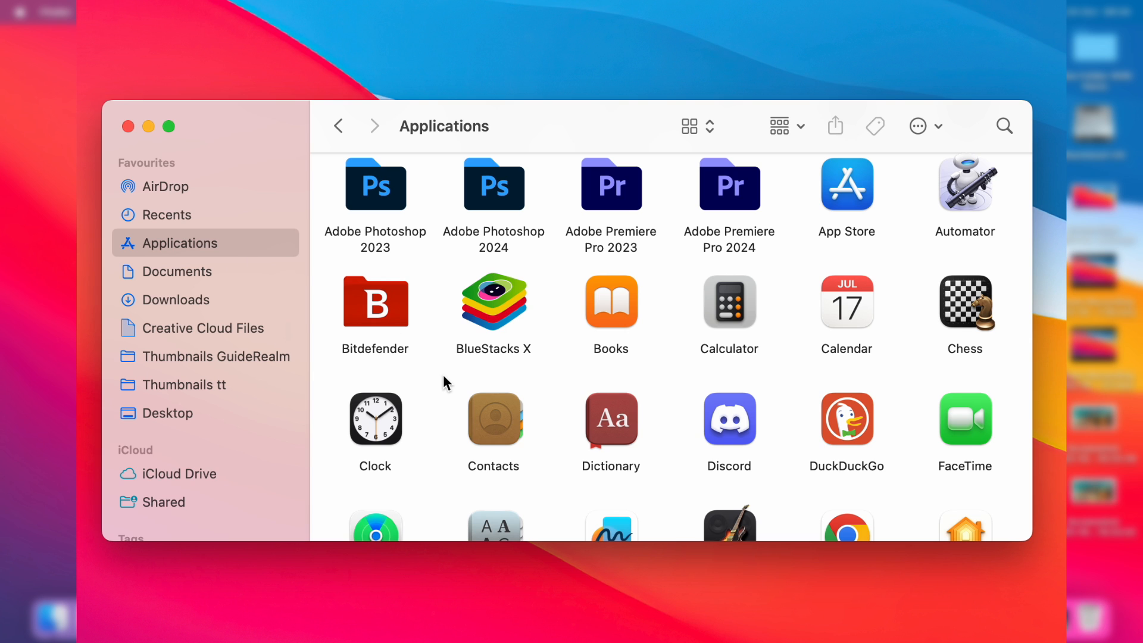
{"action": "scroll", "scroll_direction": "down", "scroll_amount": 3}
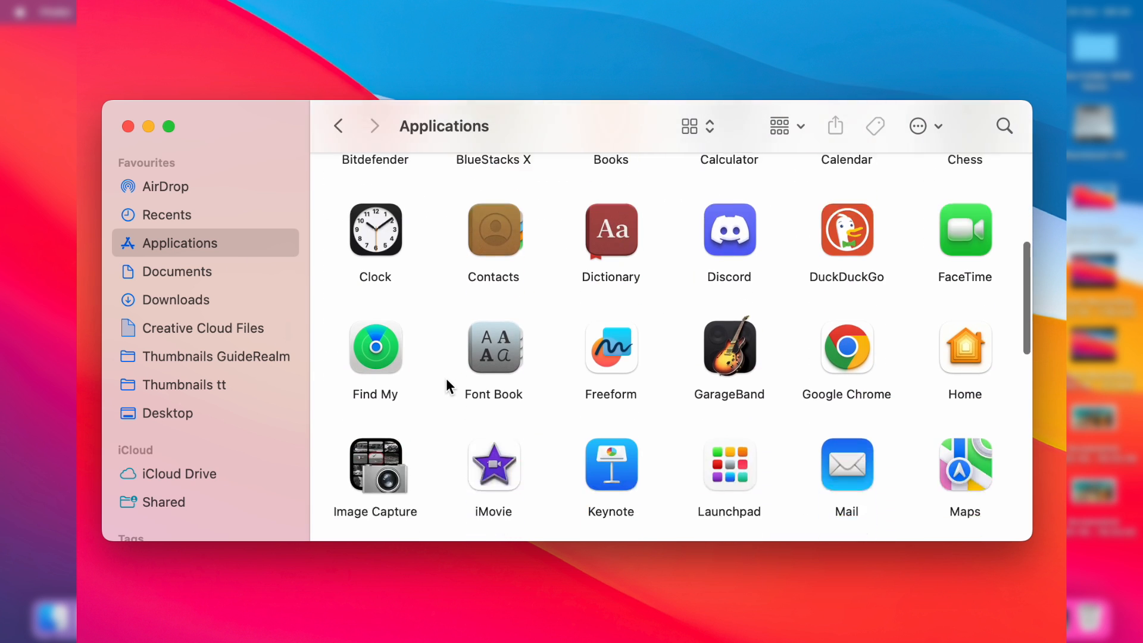
{"action": "scroll", "scroll_direction": "down", "scroll_amount": 3}
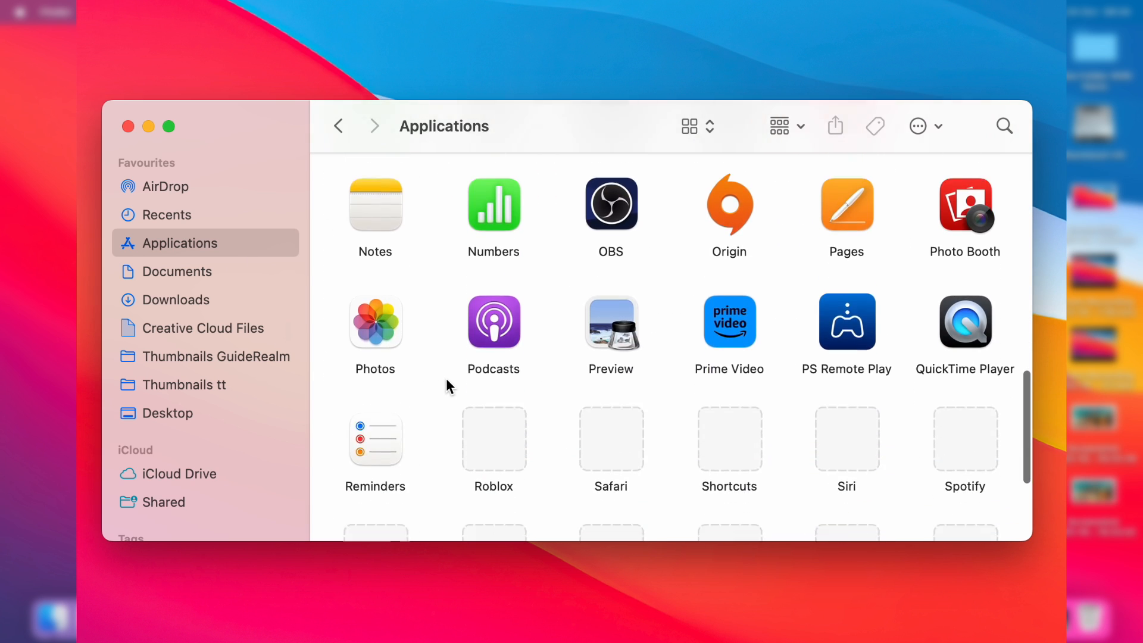
{"action": "scroll", "scroll_direction": "down", "scroll_amount": 3}
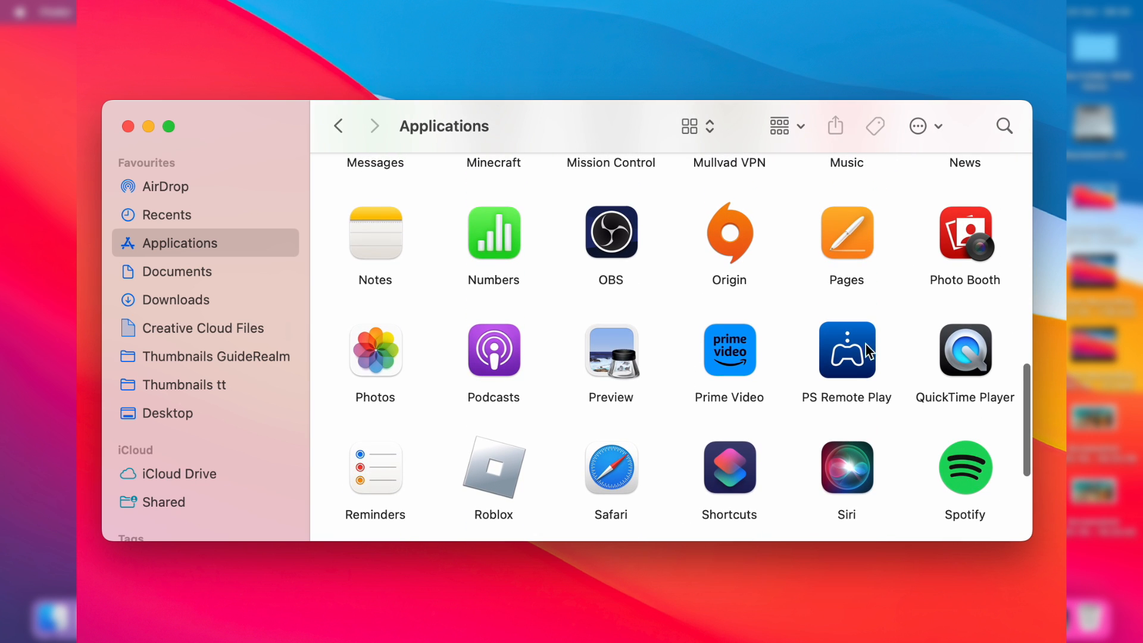
{"action": "left_click", "coordinate": [847, 350]}
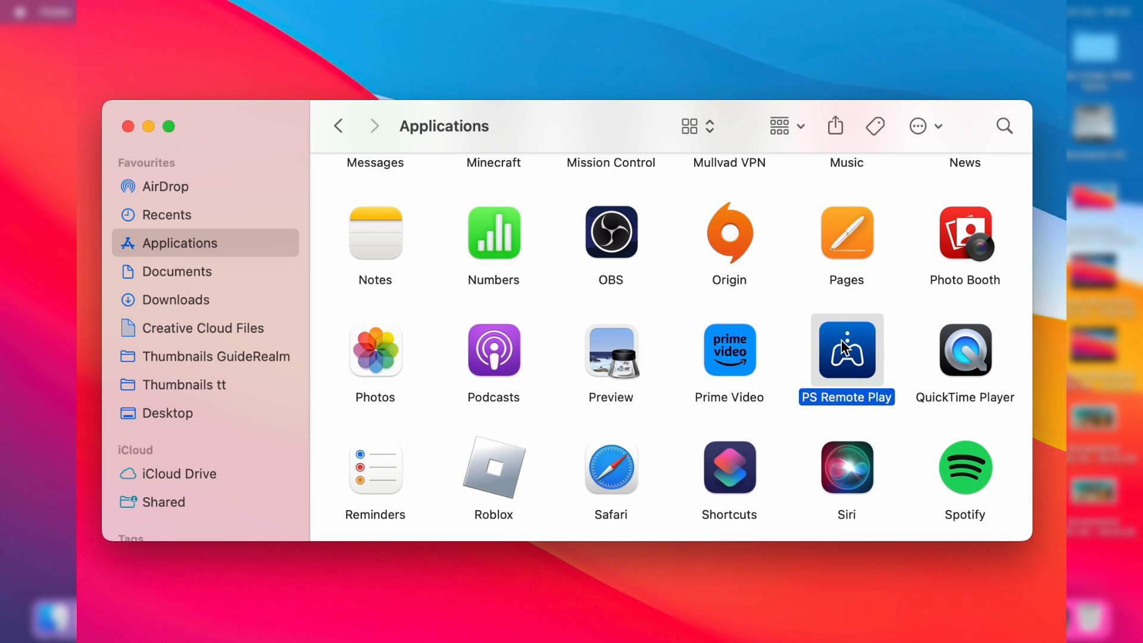
- Move PS Remote Play to the Bin via its context menu, authorising with the admin password
{"action": "right_click", "coordinate": [846, 348]}
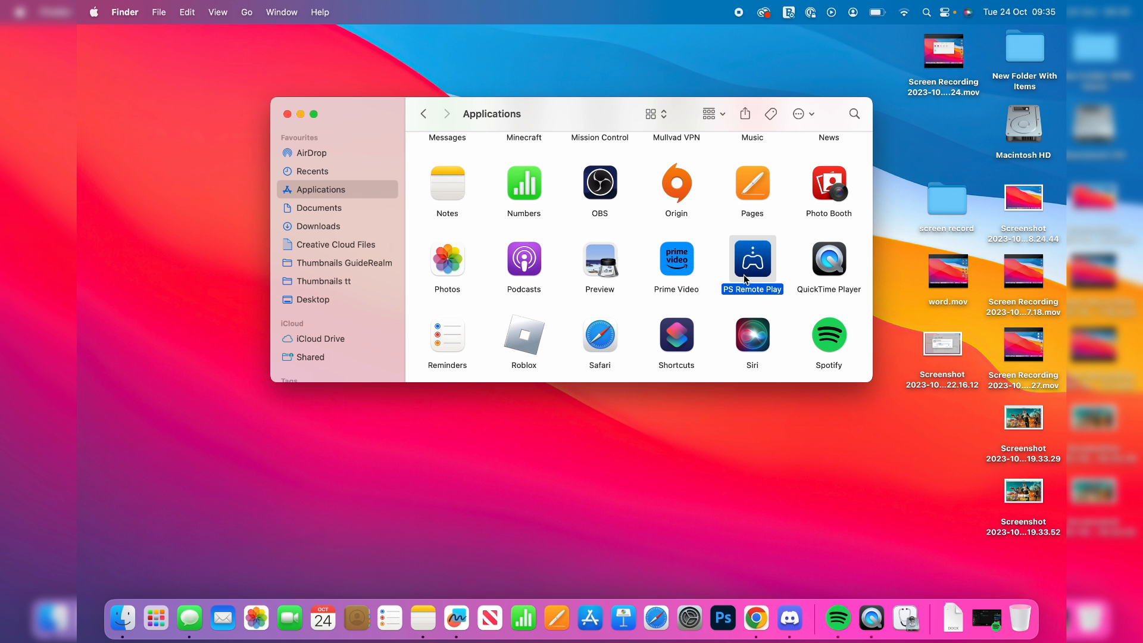
{"action": "left_click_drag", "start_coordinate": [751, 260], "coordinate": [834, 421]}
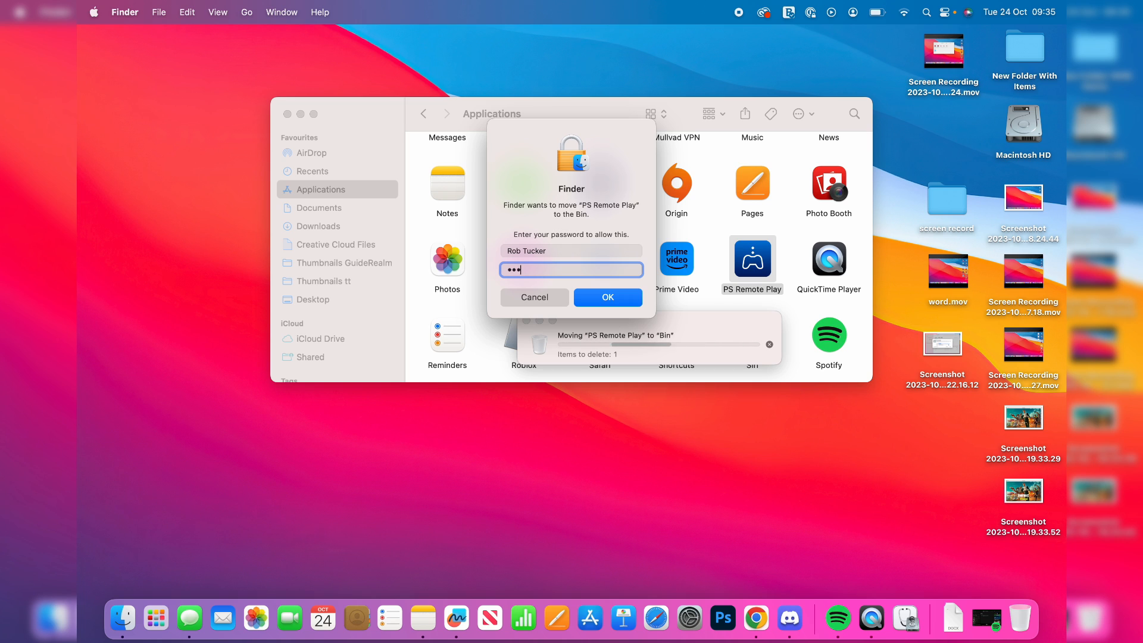
{"action": "left_click", "coordinate": [607, 298]}
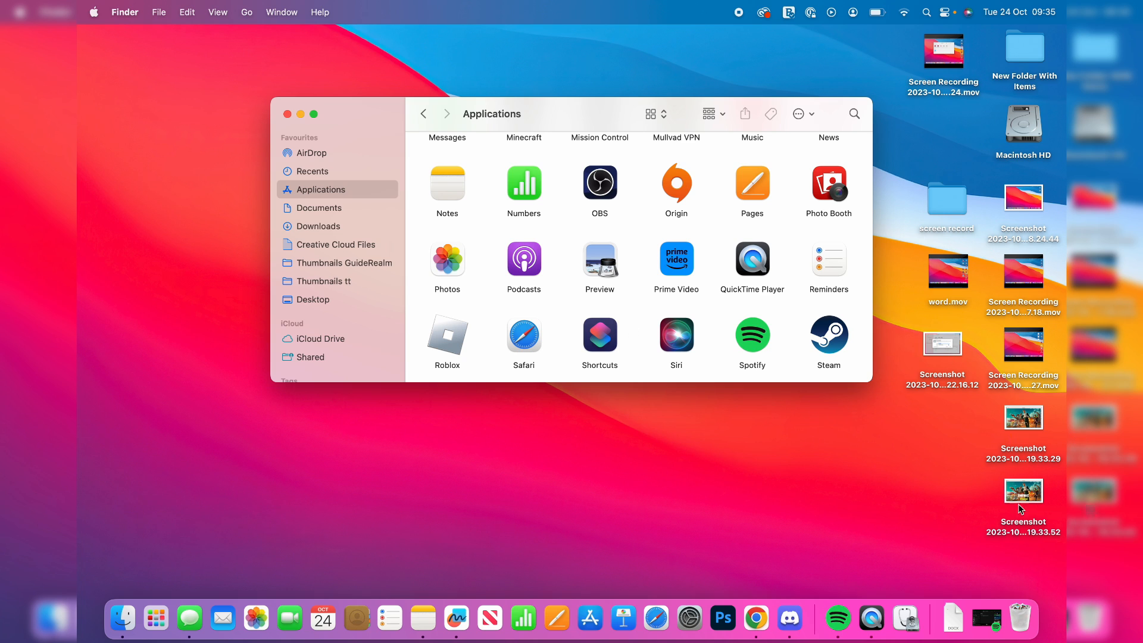
{"action": "left_click", "coordinate": [1019, 617]}
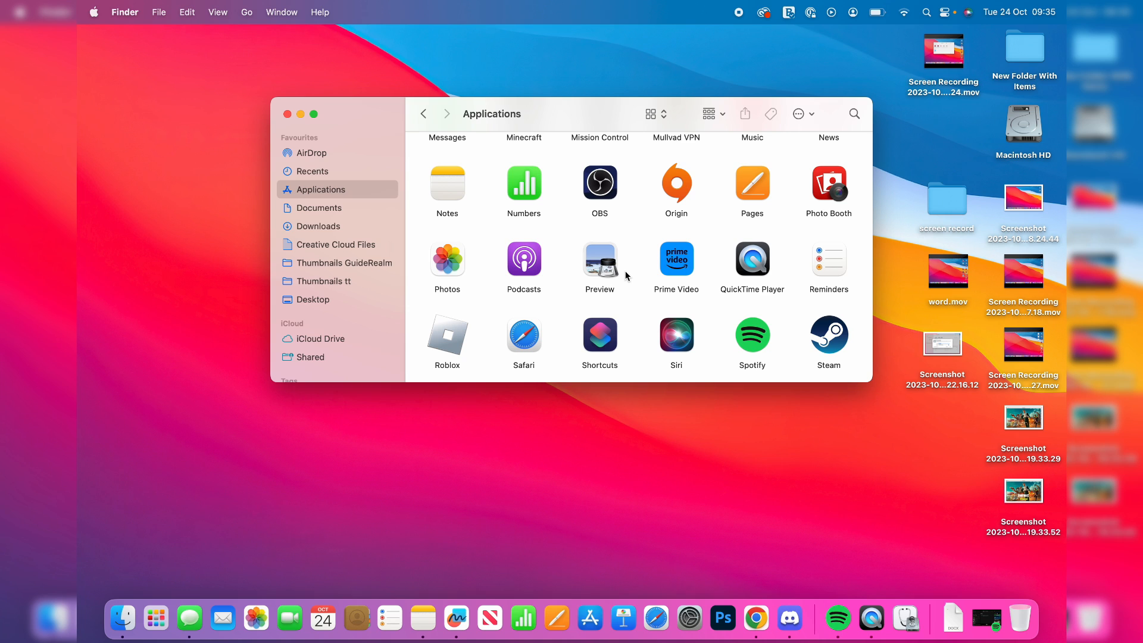
{"action": "mouse_move", "coordinate": [785, 173]}
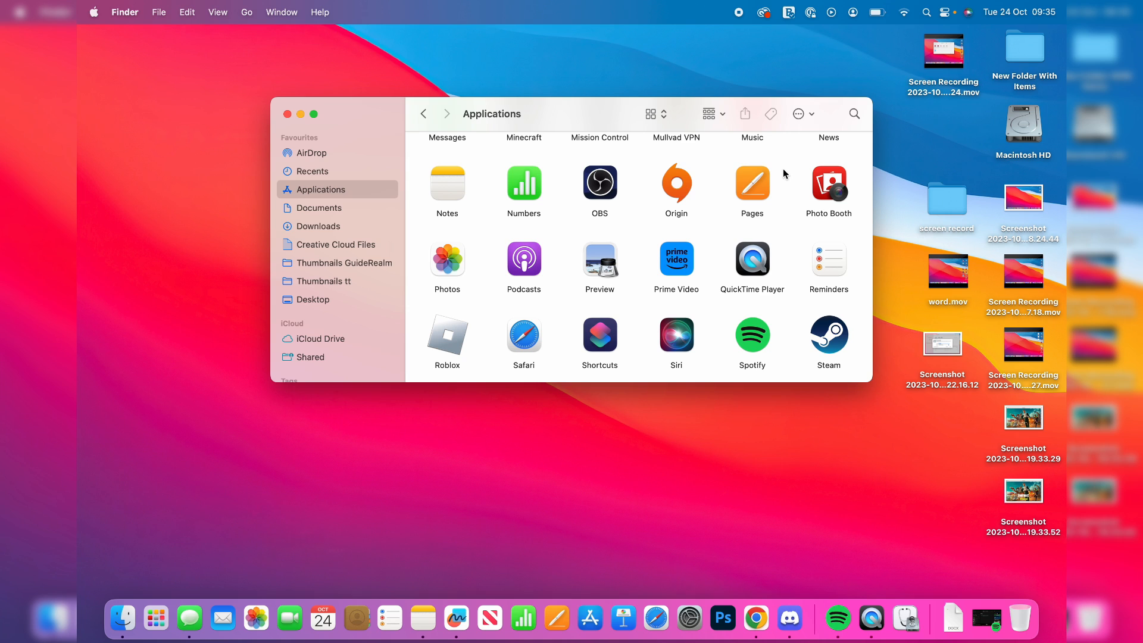
{"action": "mouse_move", "coordinate": [860, 94]}
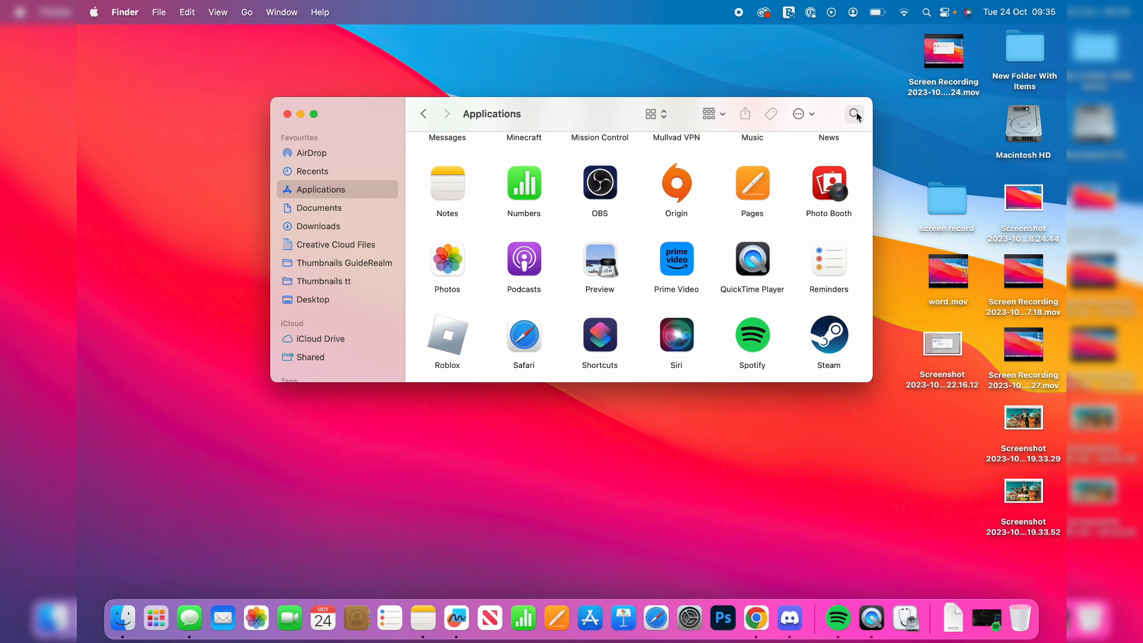
- Search This Mac in Finder for 'ps remote play' to confirm no leftover files remain
{"action": "left_click", "coordinate": [855, 115]}
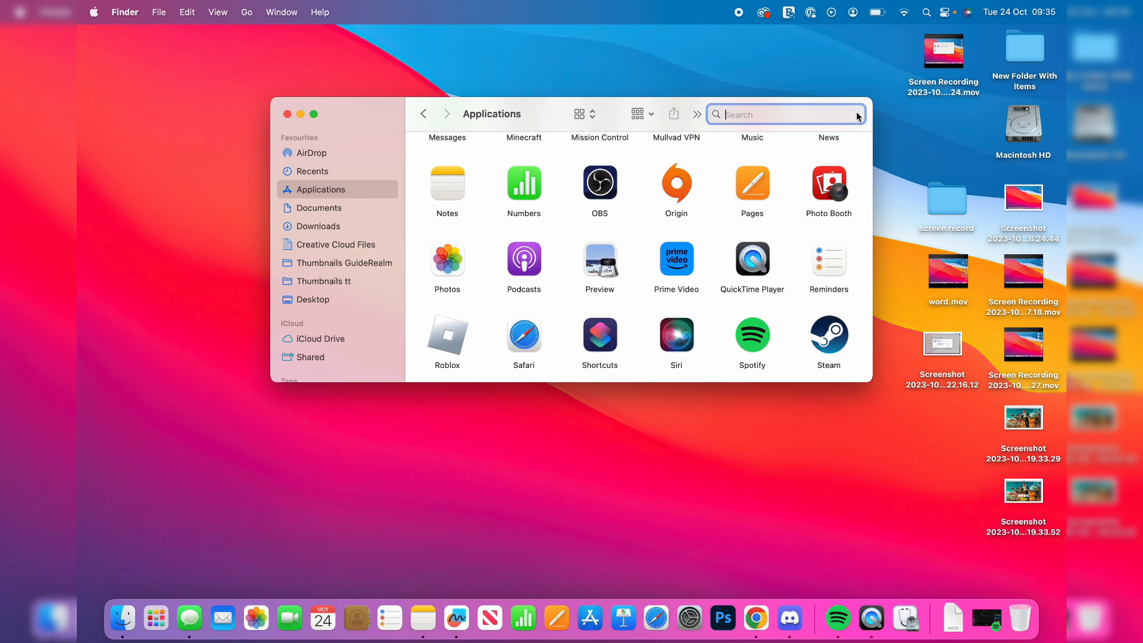
{"action": "type", "text": "ps remote plat"}
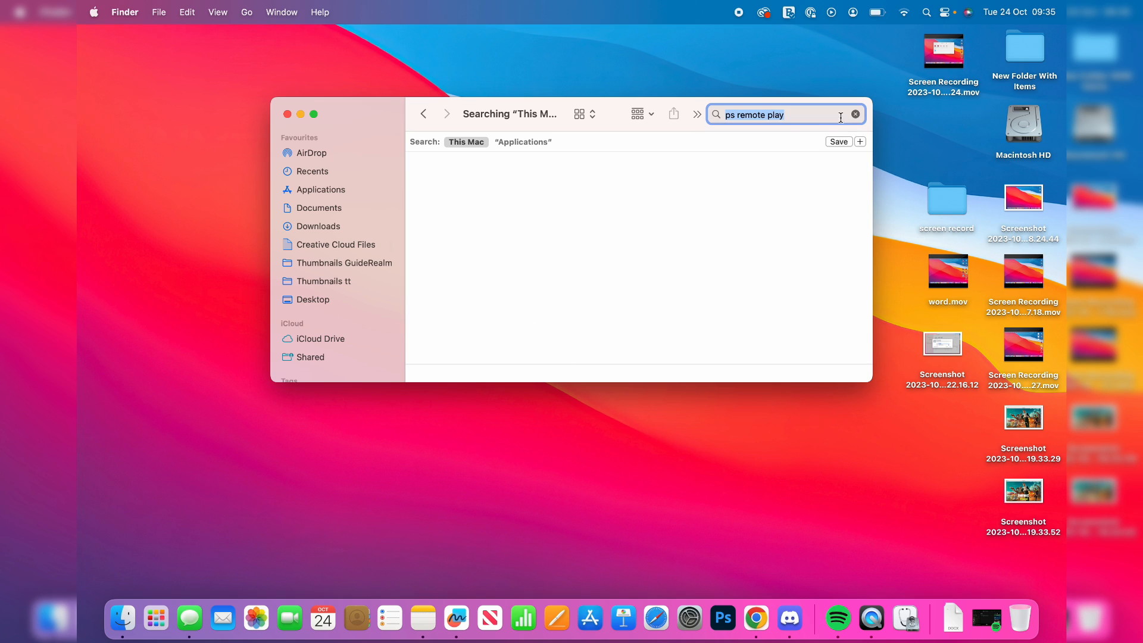
{"action": "mouse_move", "coordinate": [602, 234]}
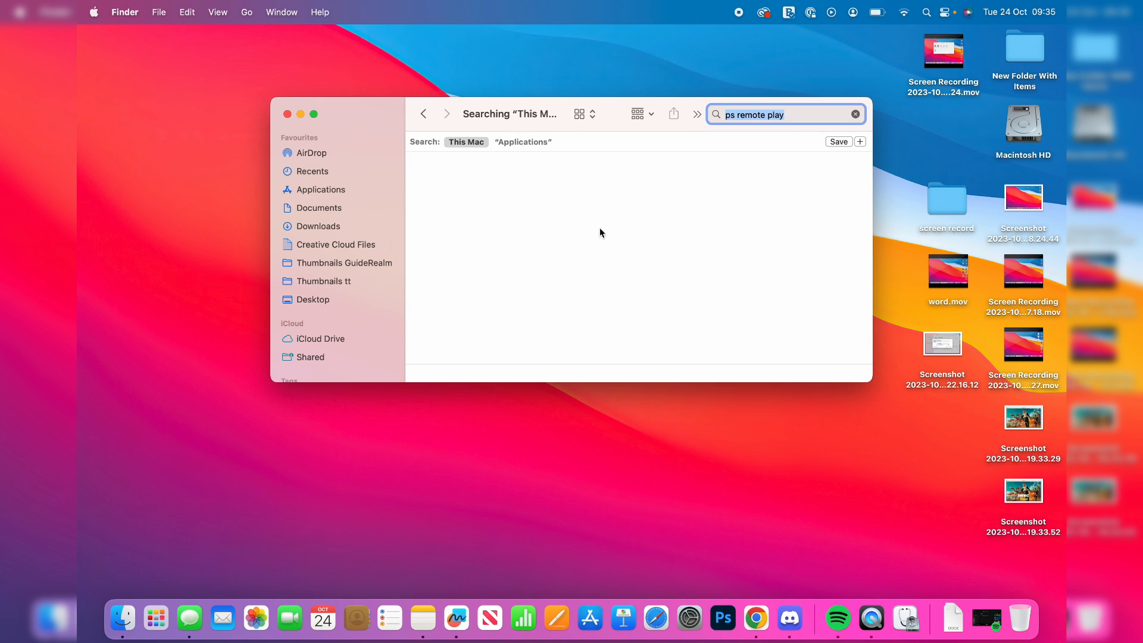
{"action": "mouse_move", "coordinate": [798, 146]}
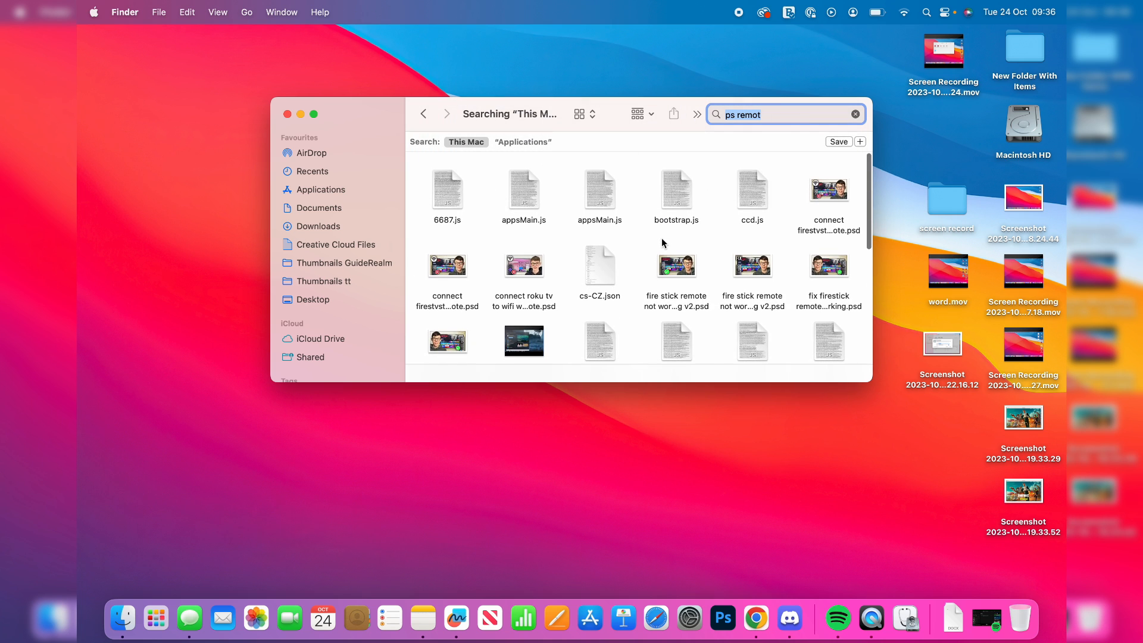
{"action": "mouse_move", "coordinate": [287, 121]}
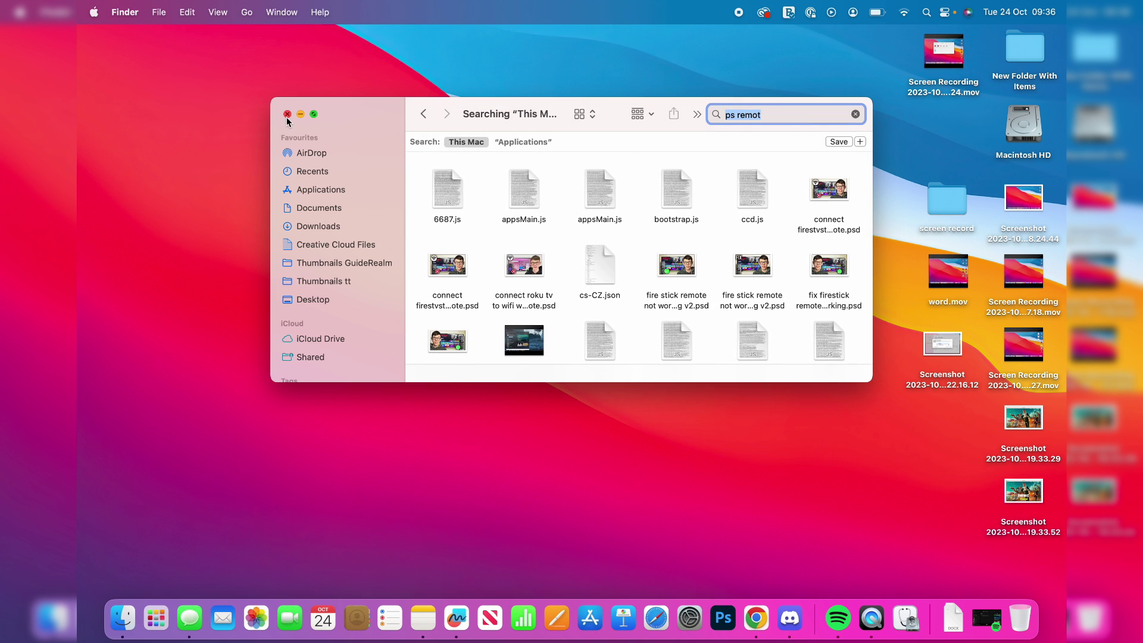